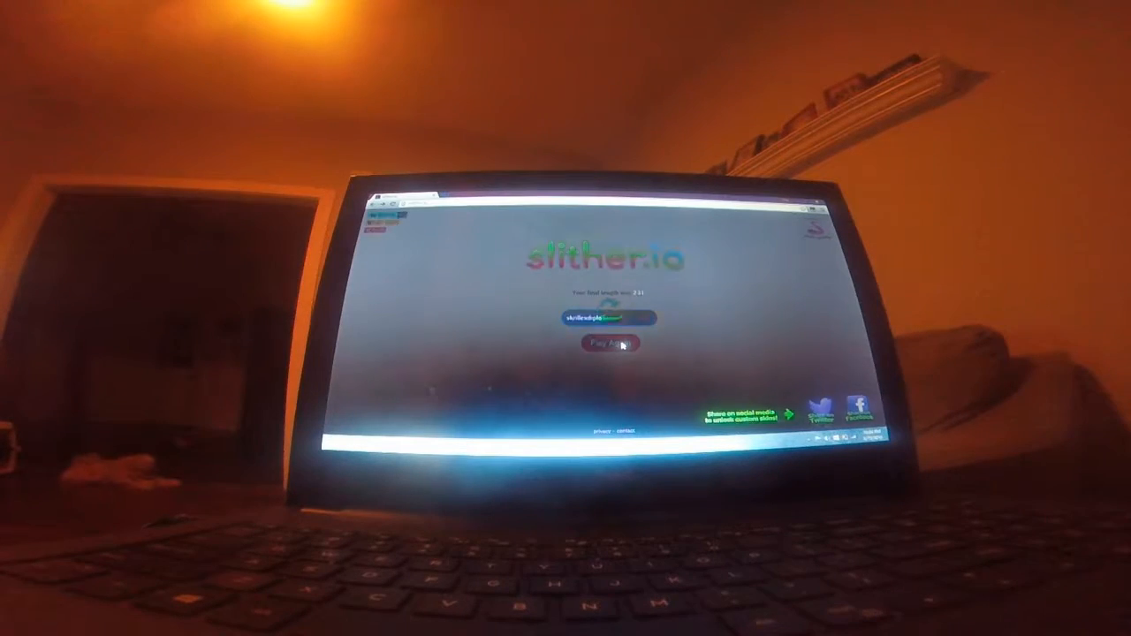
Step: Start a new round with Play Again so the snake spawns on the hexagon field
click(603, 342)
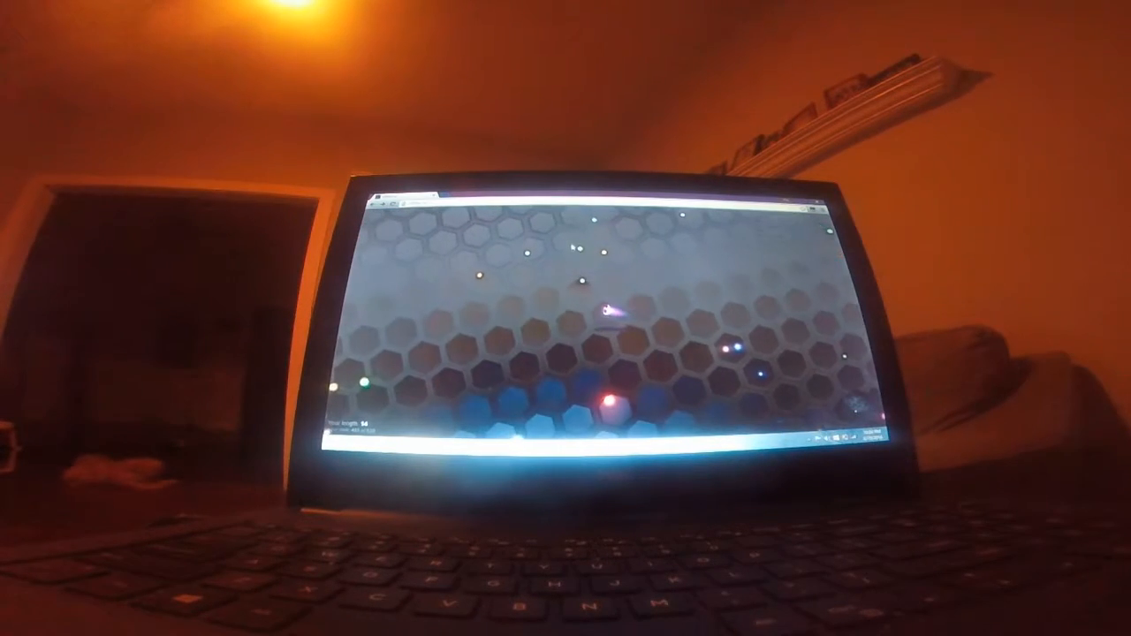